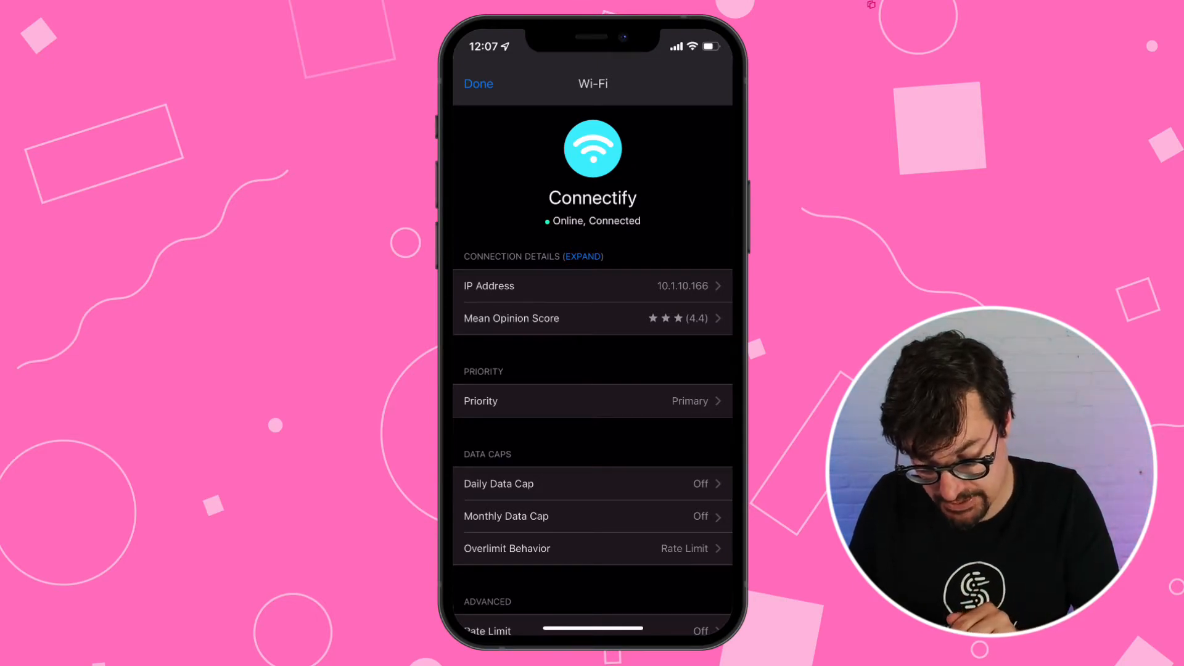
Open the Priority menu for the Connectify Wi-Fi connection, showing Primary (Recommended) selected.
left_click(593, 401)
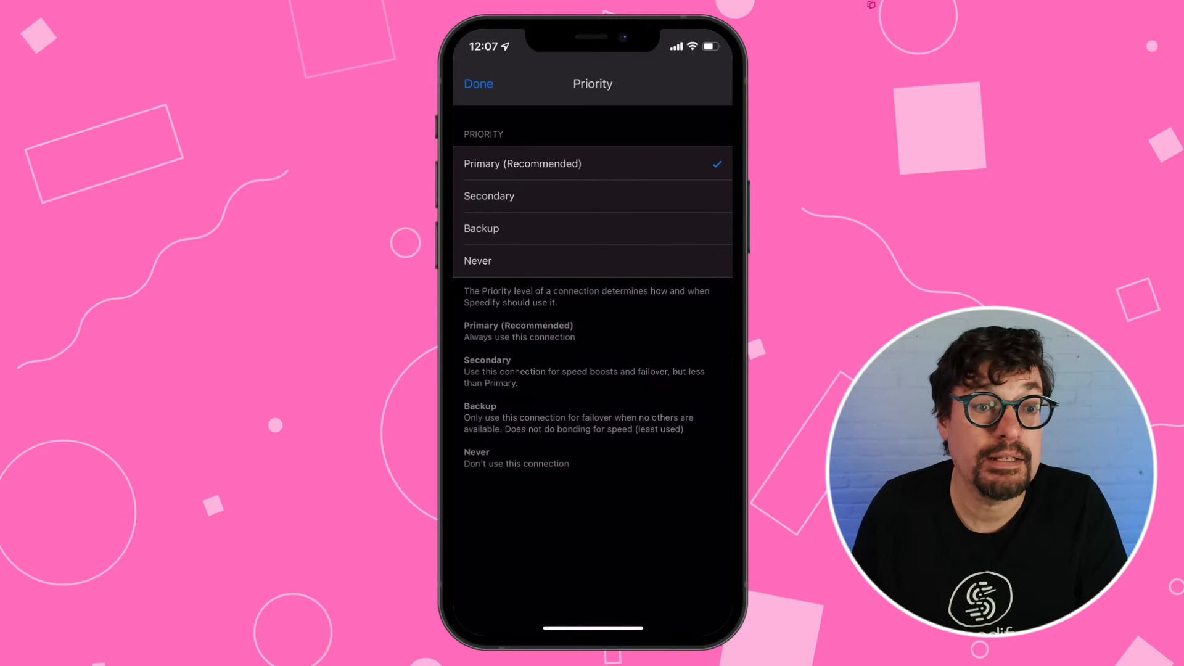